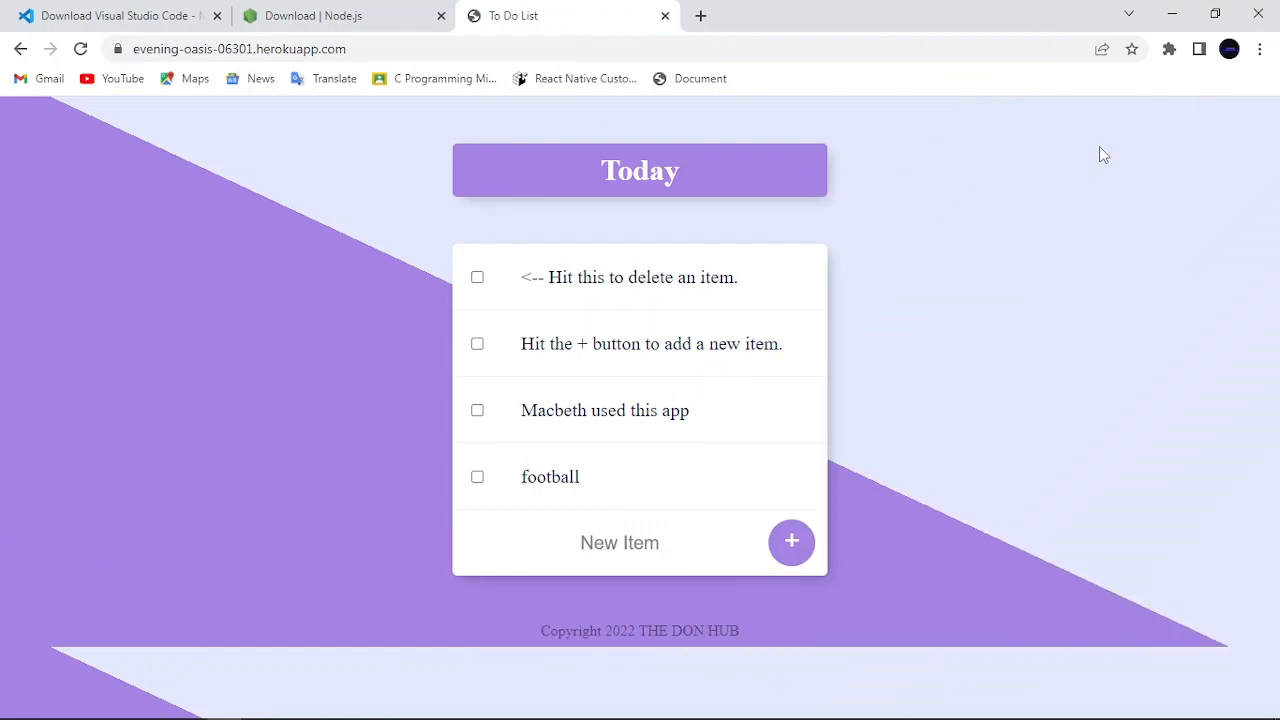
pyautogui.moveTo(608, 676)
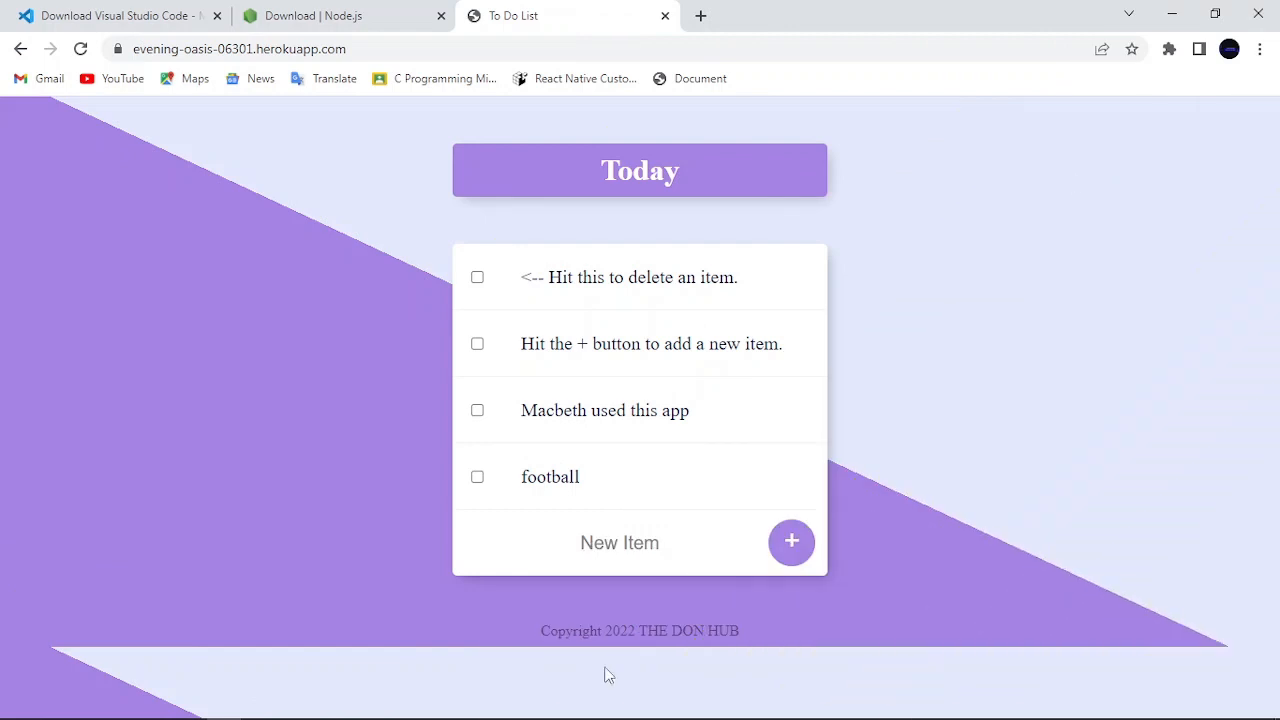
# - Enter "cook rice" in the New Item field and submit it to today's list
pyautogui.click(620, 542)
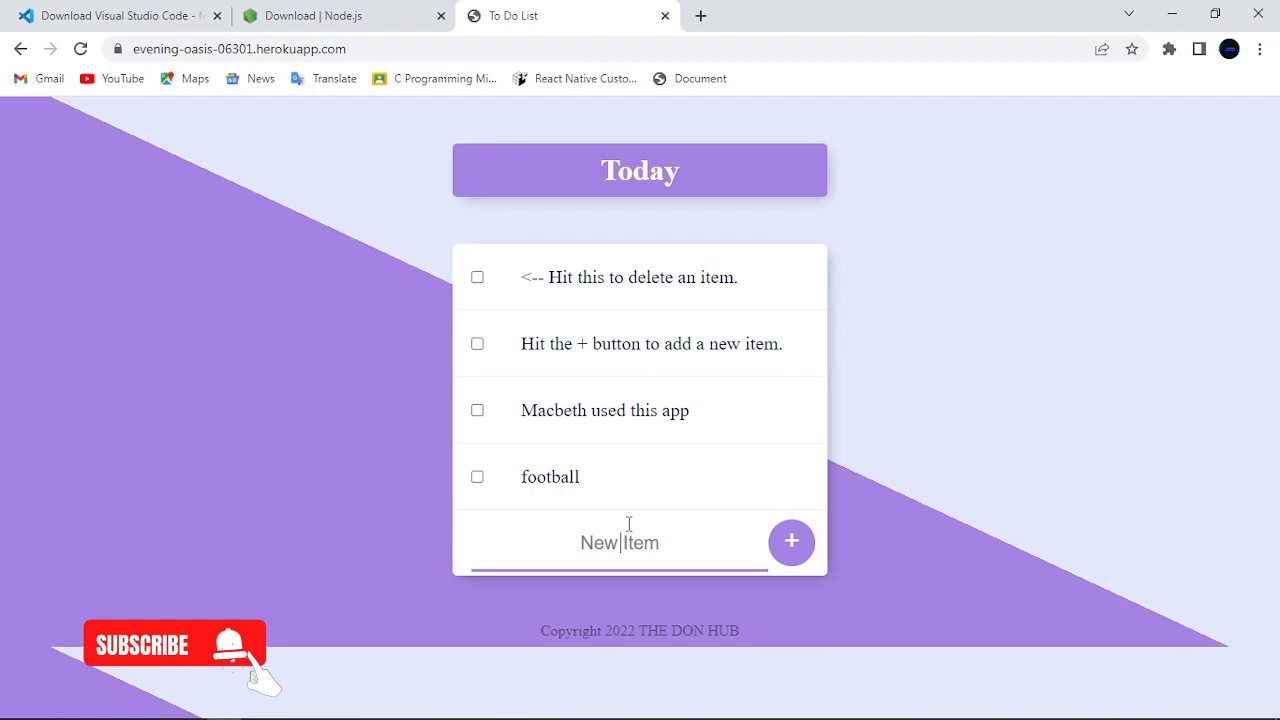
pyautogui.write('d')
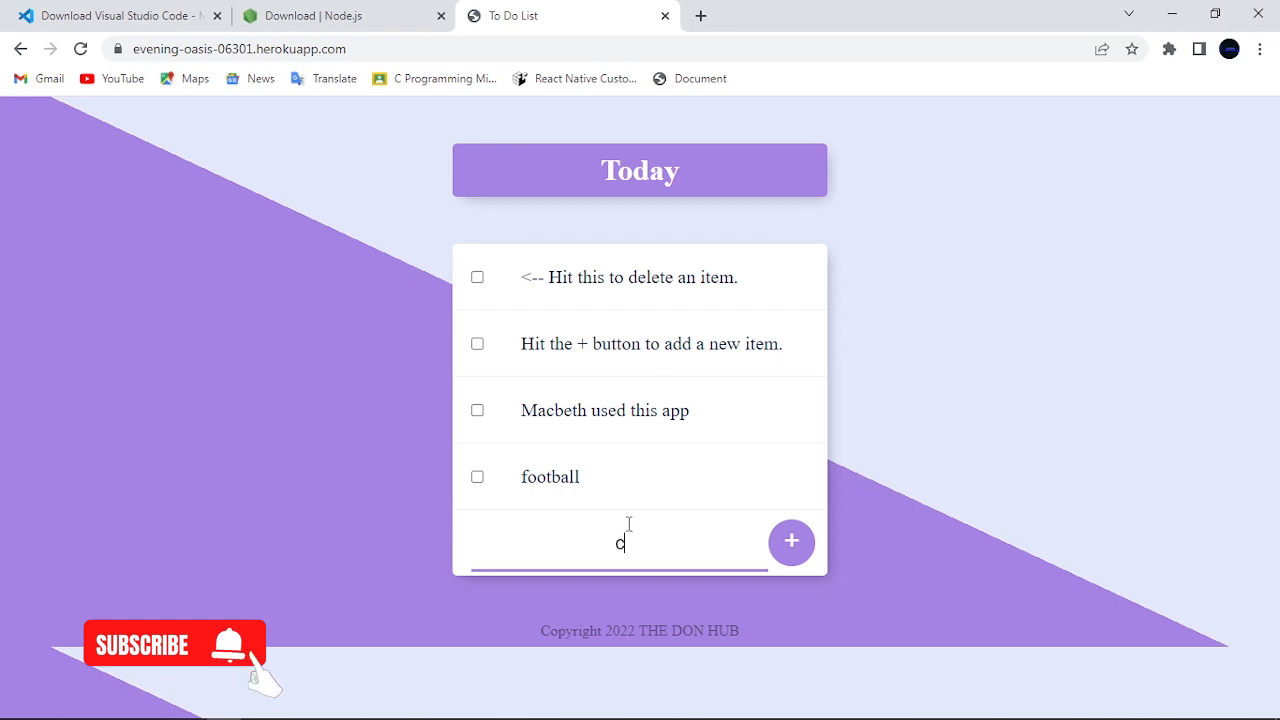
pyautogui.write('cook ti')
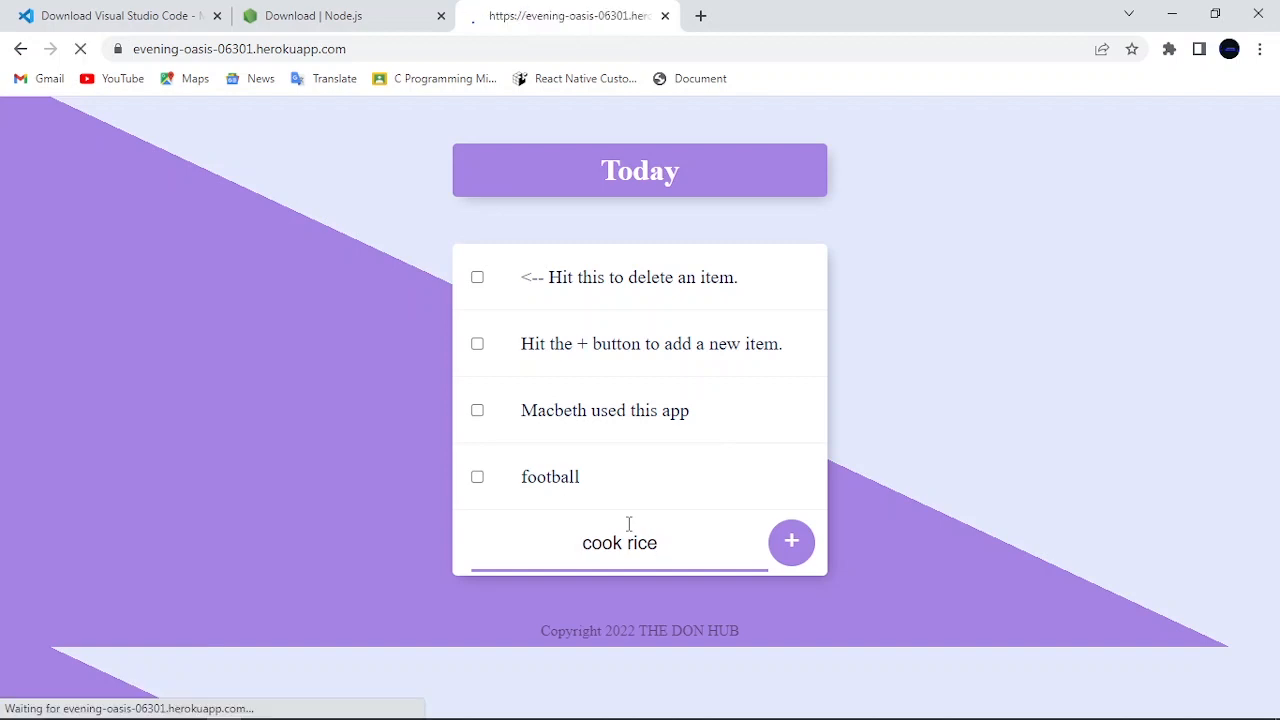
# - Tick football's checkbox so it is deleted, leaving cook rice as the last item
pyautogui.click(792, 540)
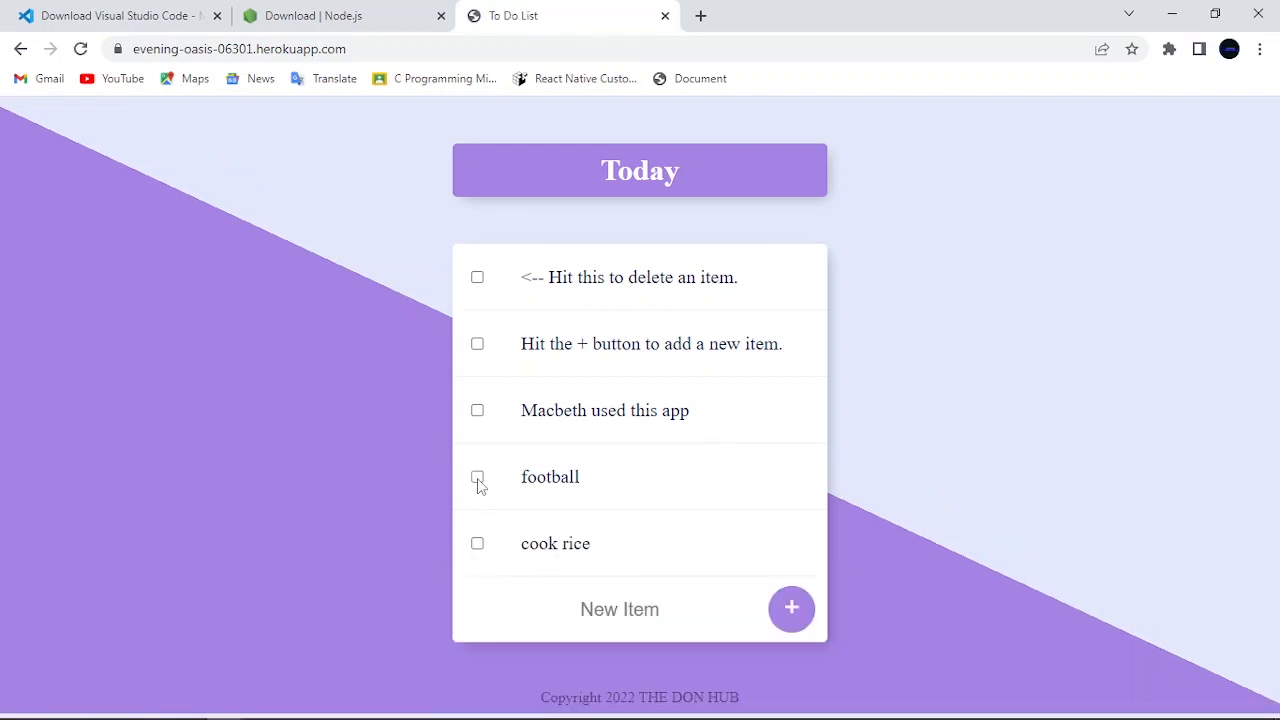
pyautogui.click(476, 476)
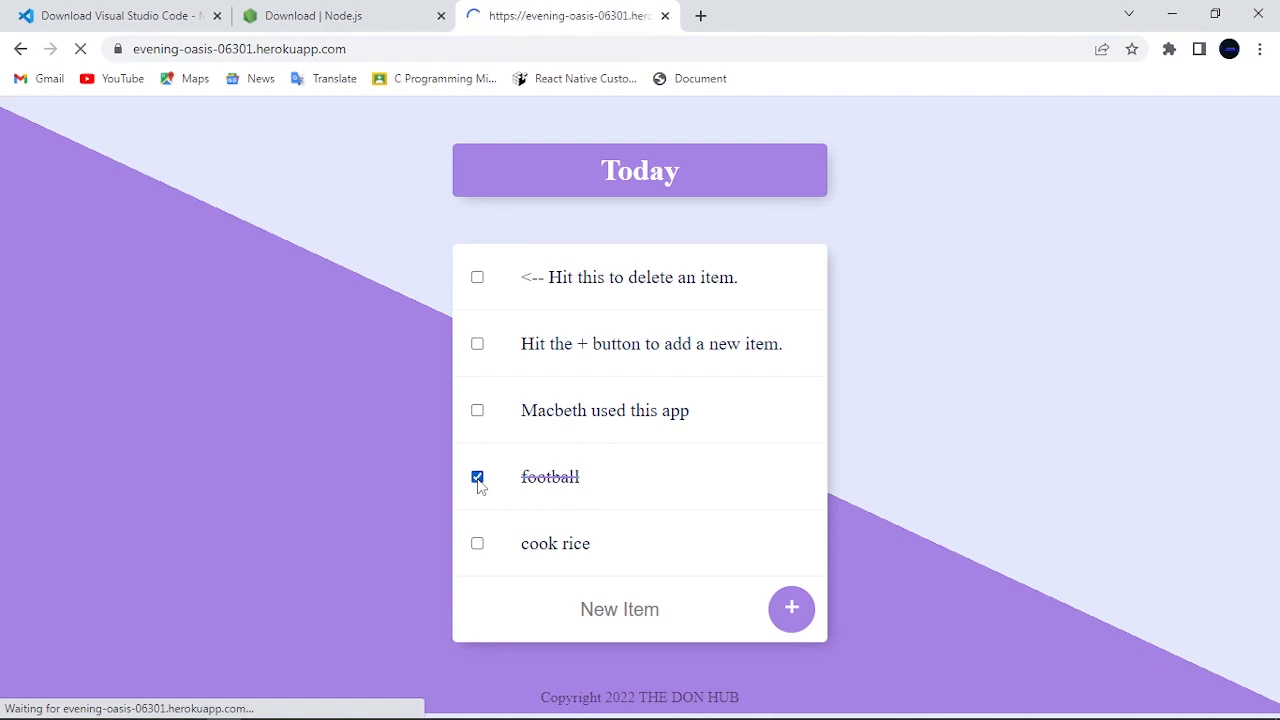
pyautogui.click(476, 476)
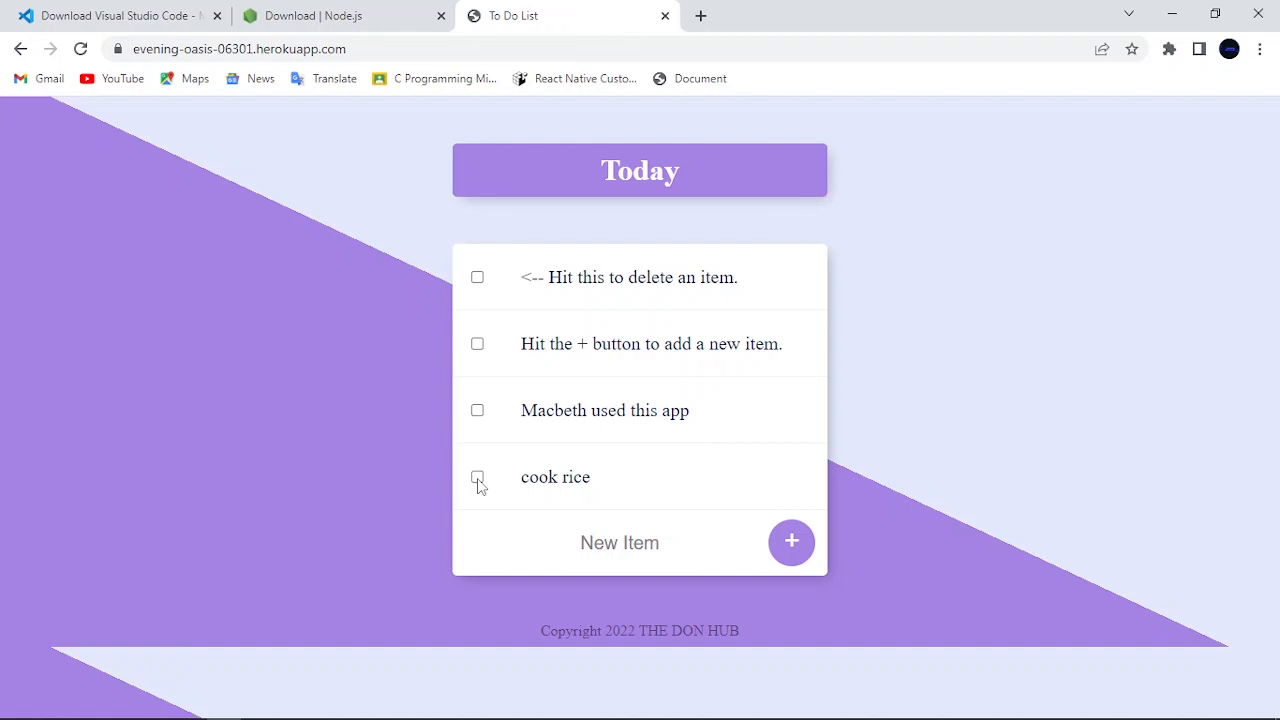
# - Switch to the Visual Studio Code download tab, then to the Node.js downloads page
pyautogui.click(116, 16)
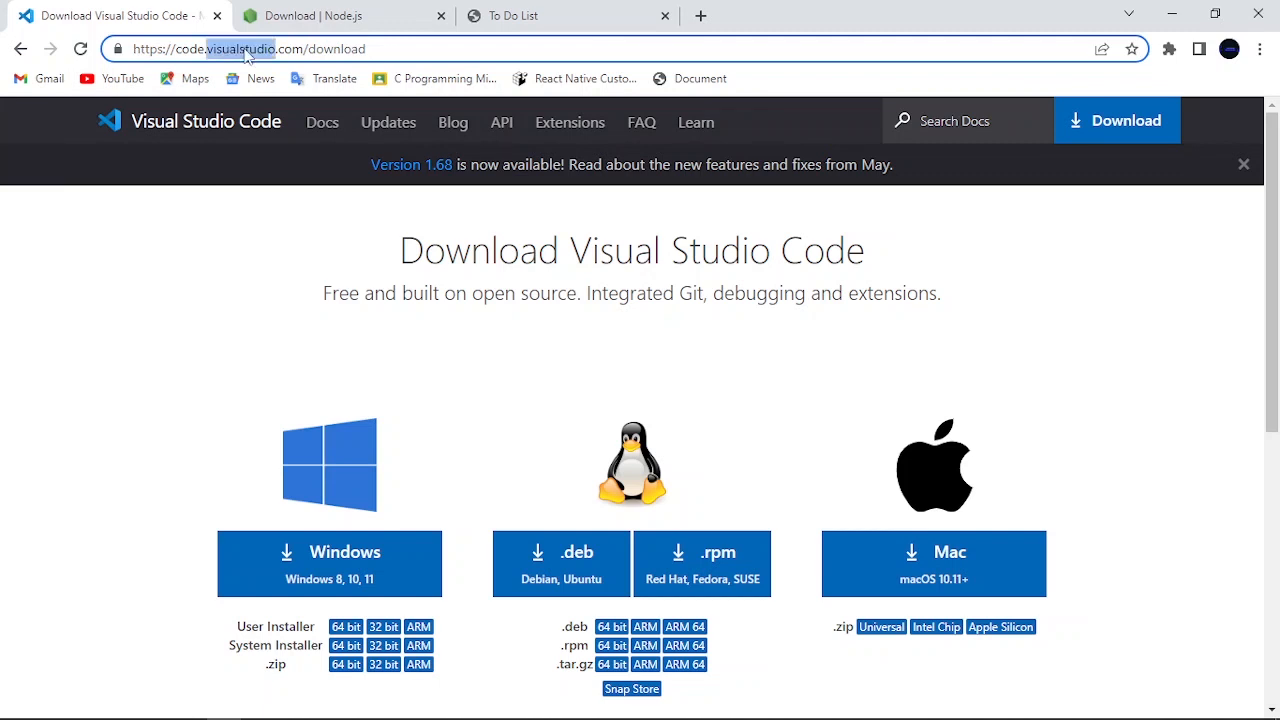
pyautogui.moveTo(352, 556)
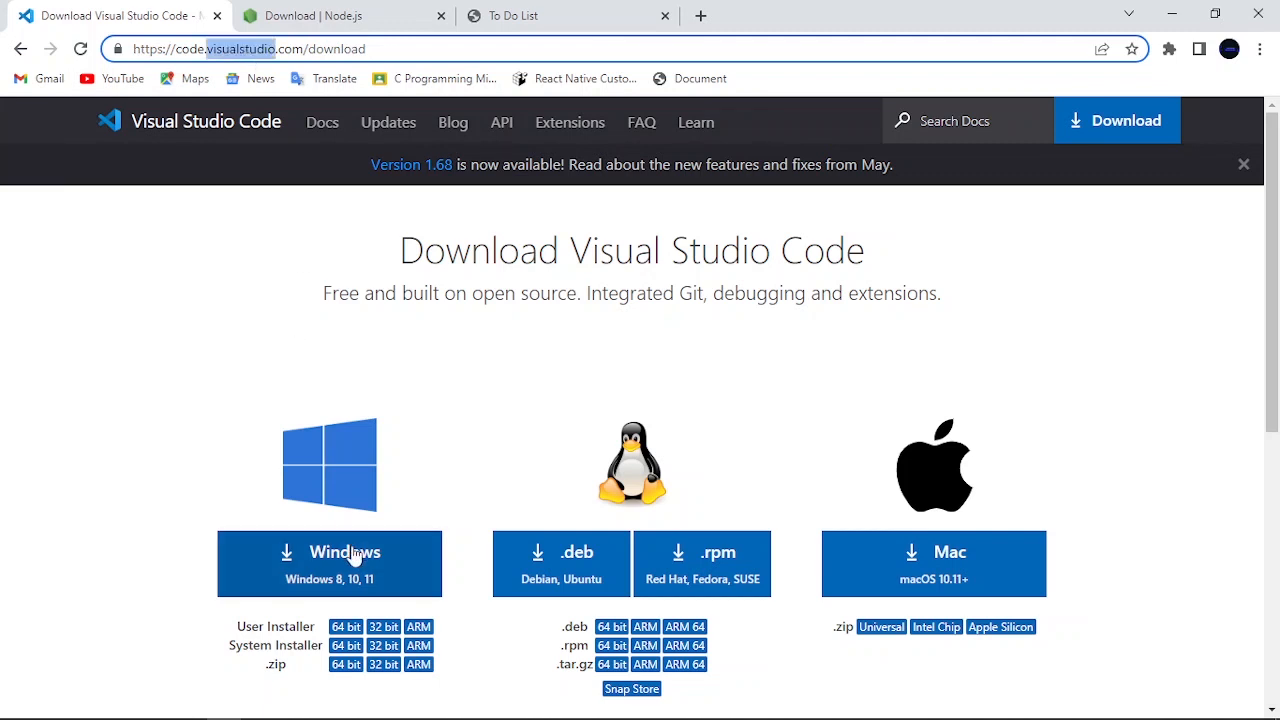
pyautogui.moveTo(848, 496)
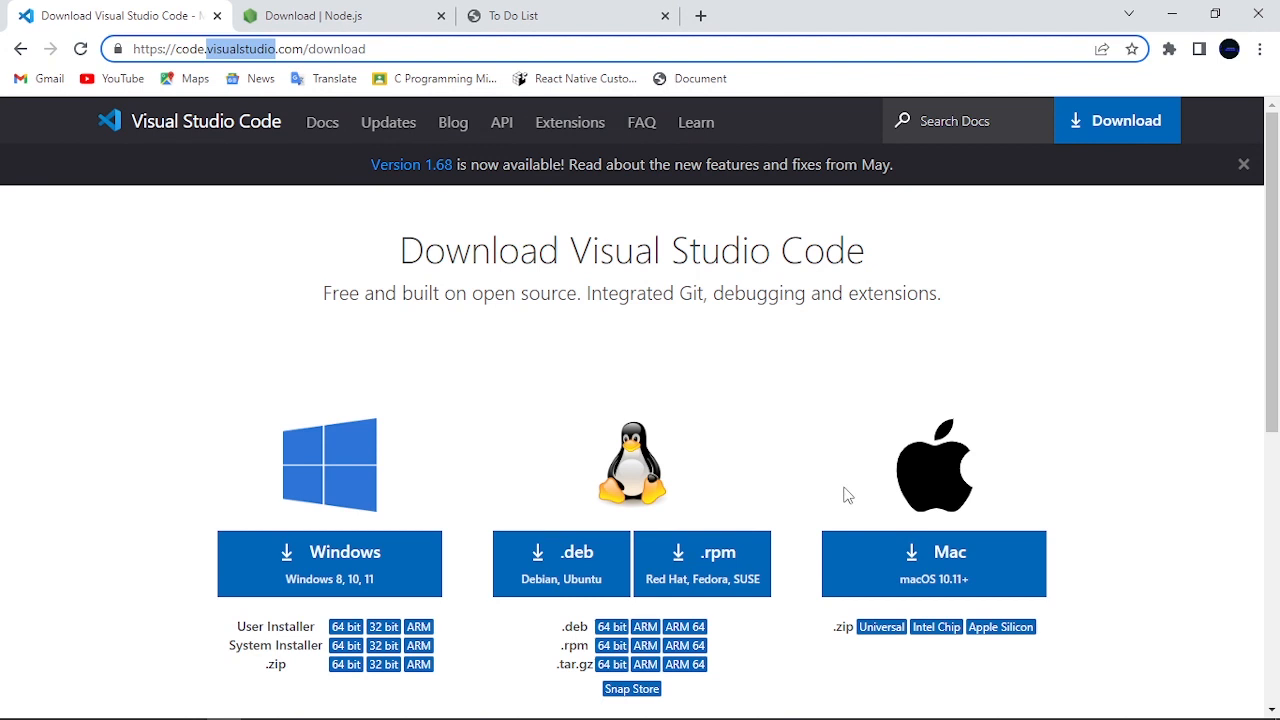
pyautogui.moveTo(462, 588)
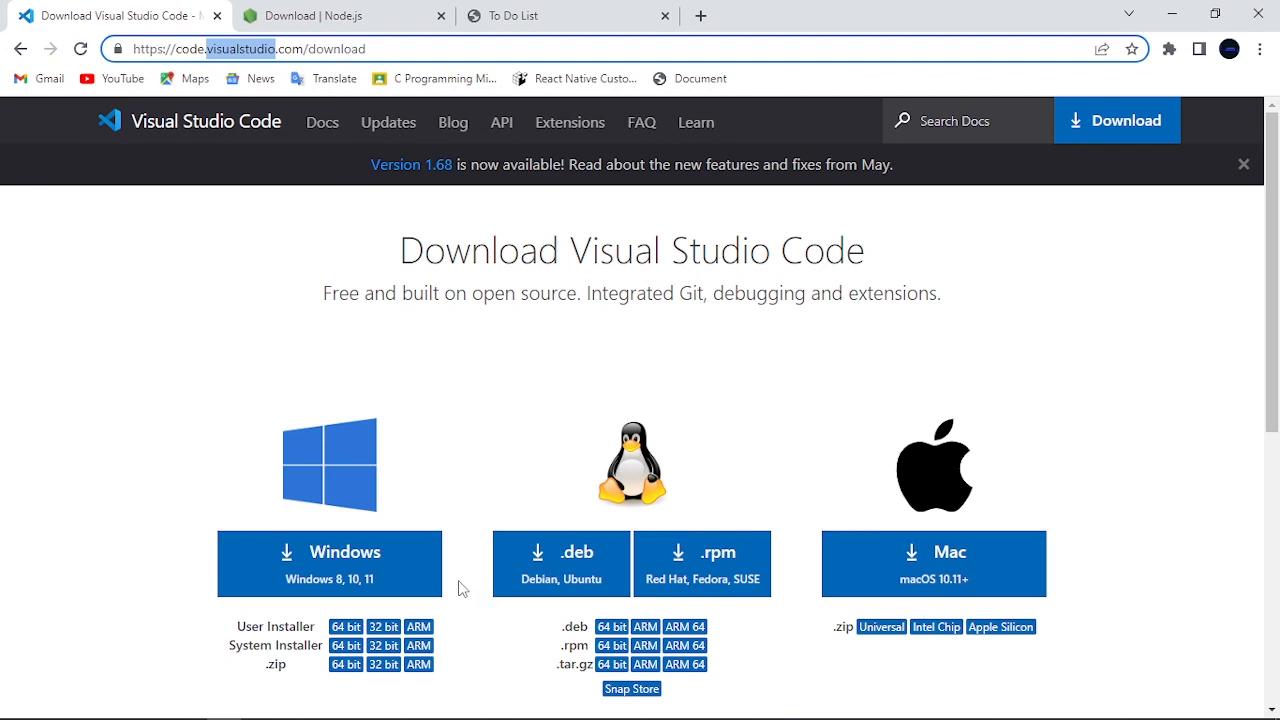
pyautogui.moveTo(352, 540)
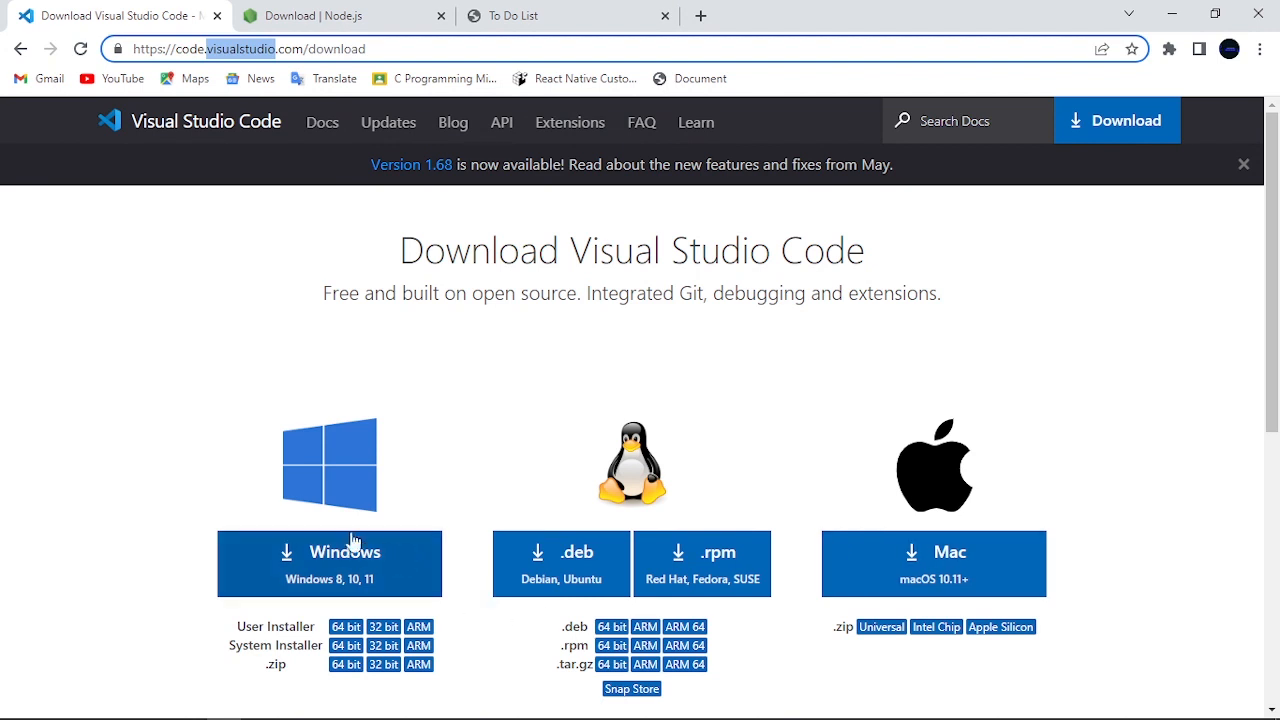
pyautogui.click(330, 16)
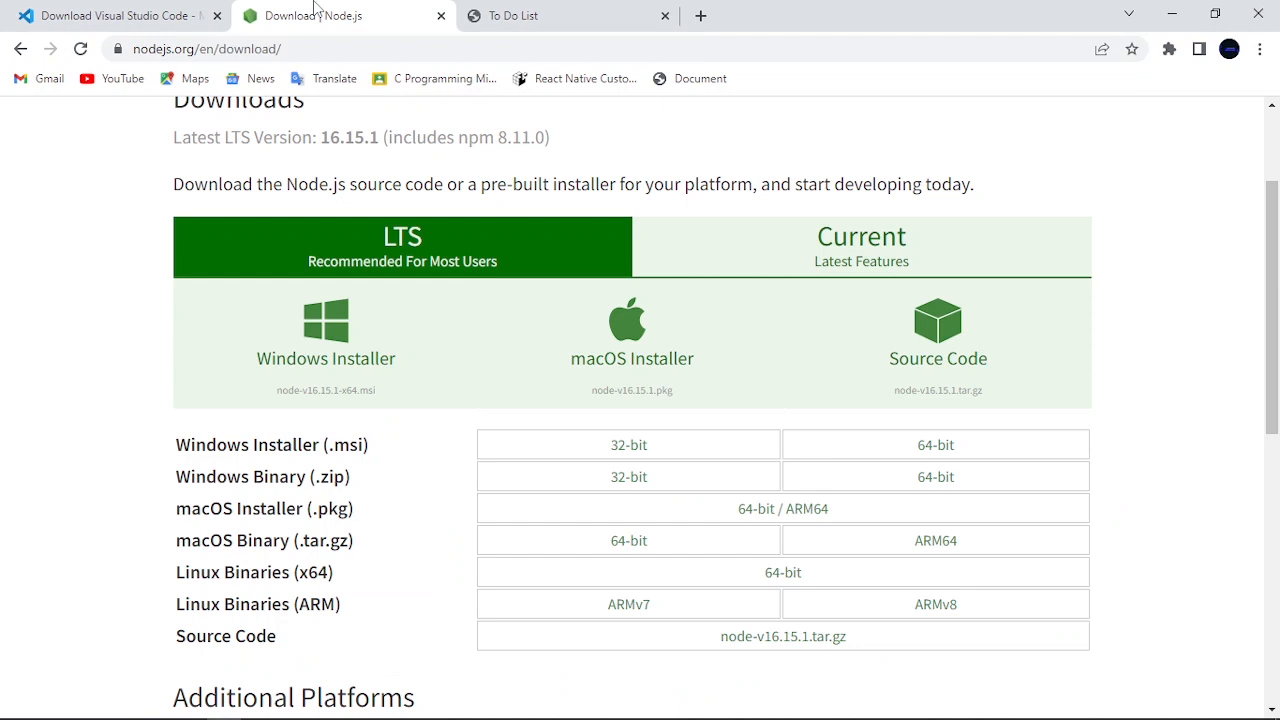